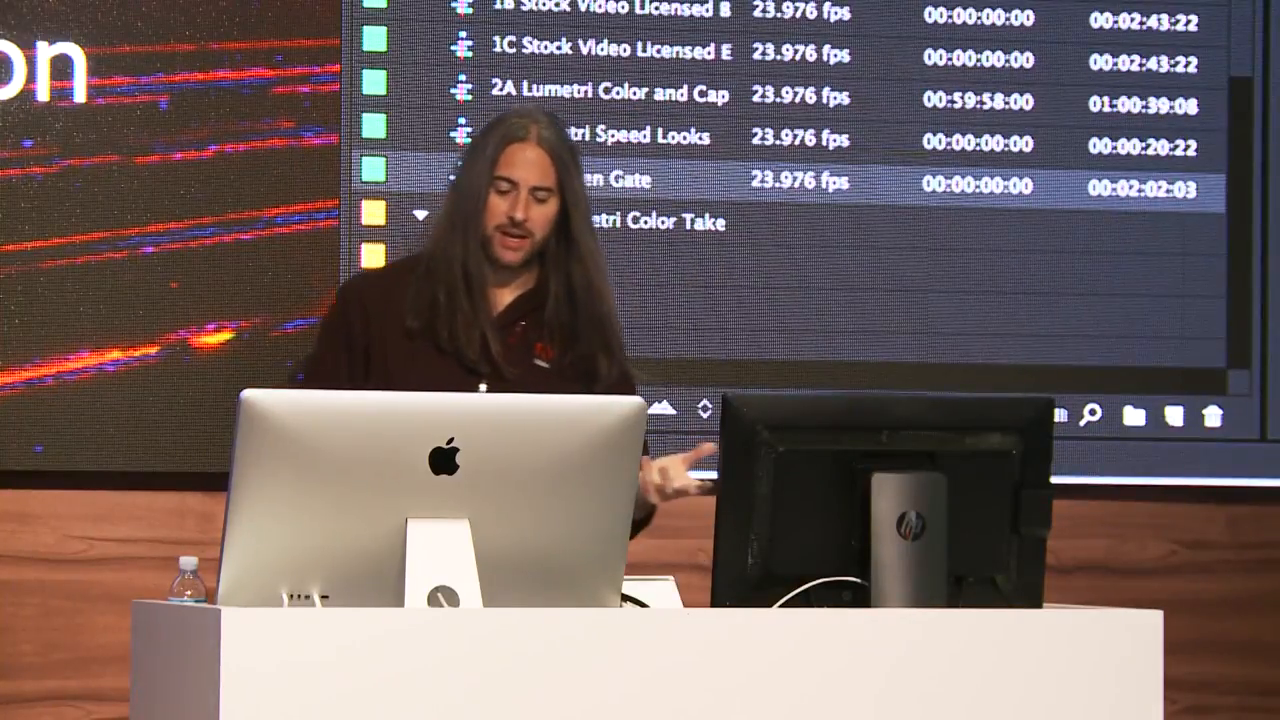
Step: Expand the Media Lumetri Color Take bin to show its Audio, Graphics and Video folders
click(420, 214)
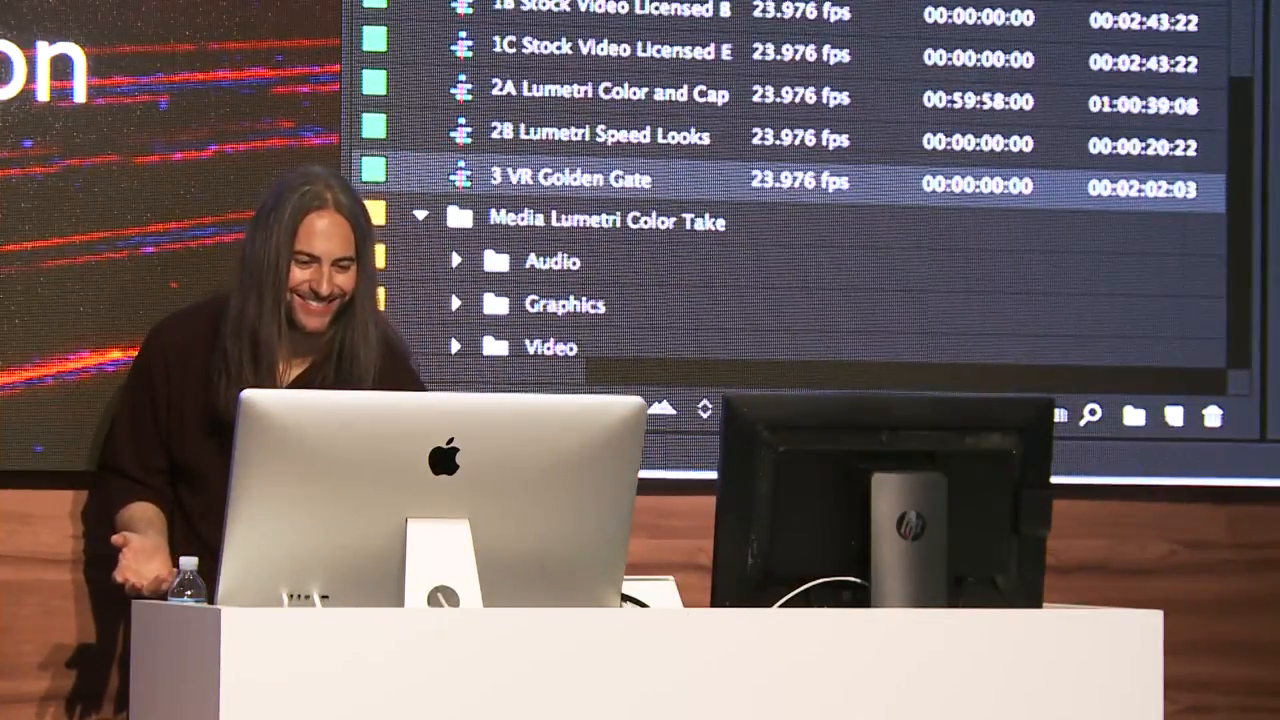